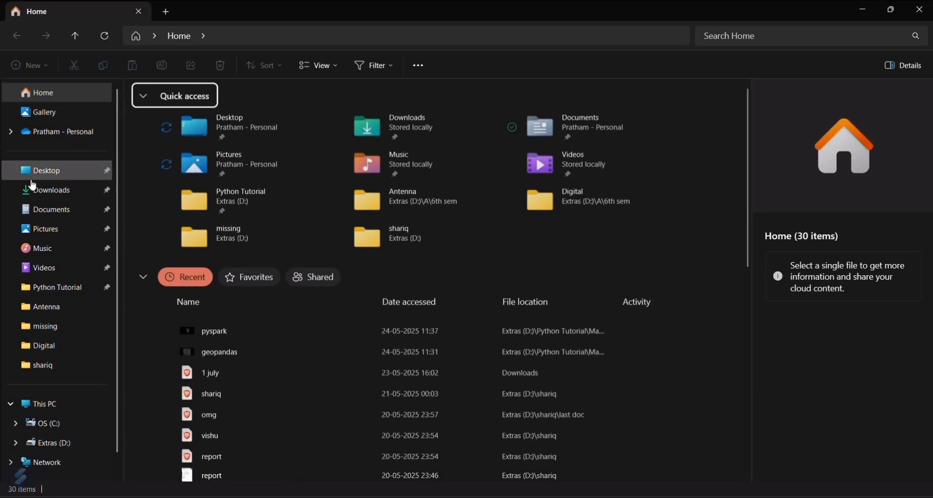
# Browse from the C drive into Users and the user's profile folder where AppData is listed.
pyautogui.click(45, 423)
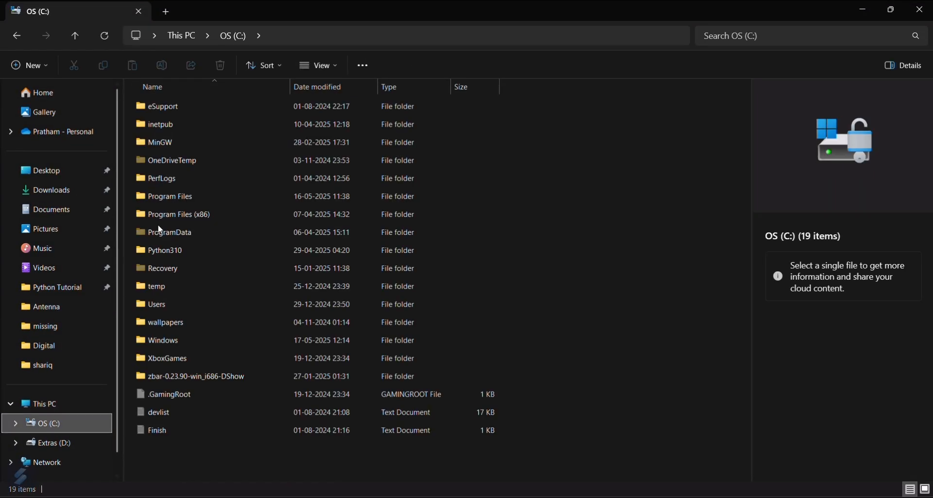
pyautogui.click(317, 65)
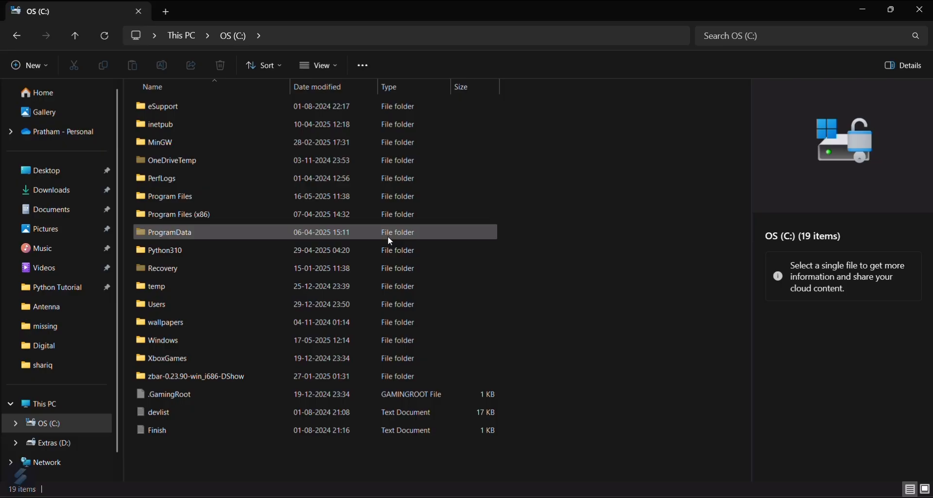
pyautogui.click(157, 303)
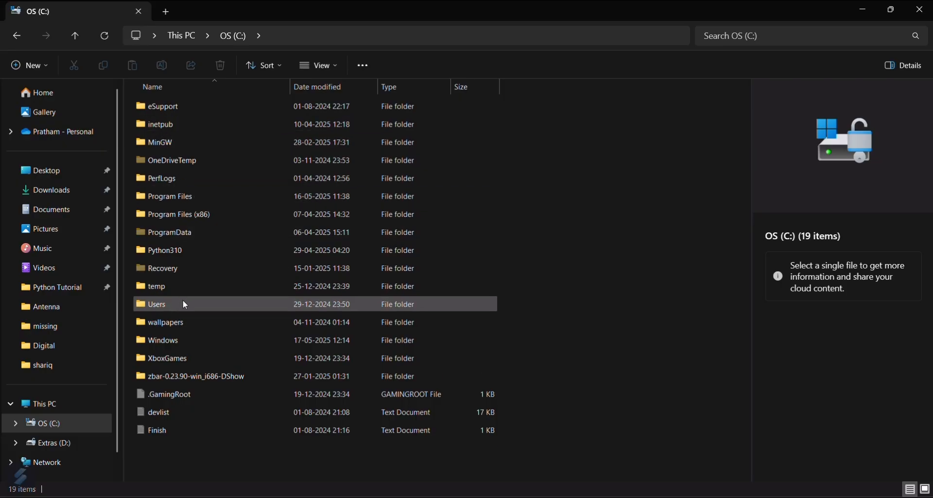
pyautogui.doubleClick(158, 304)
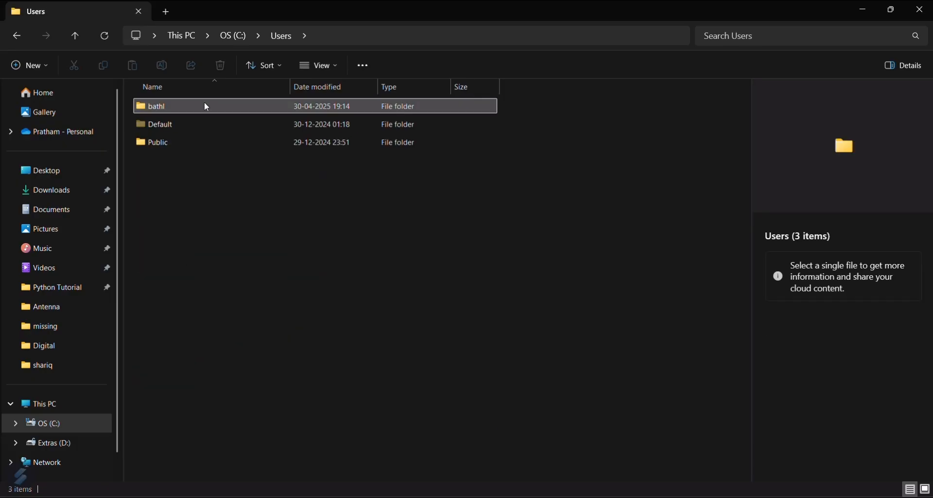
pyautogui.doubleClick(156, 106)
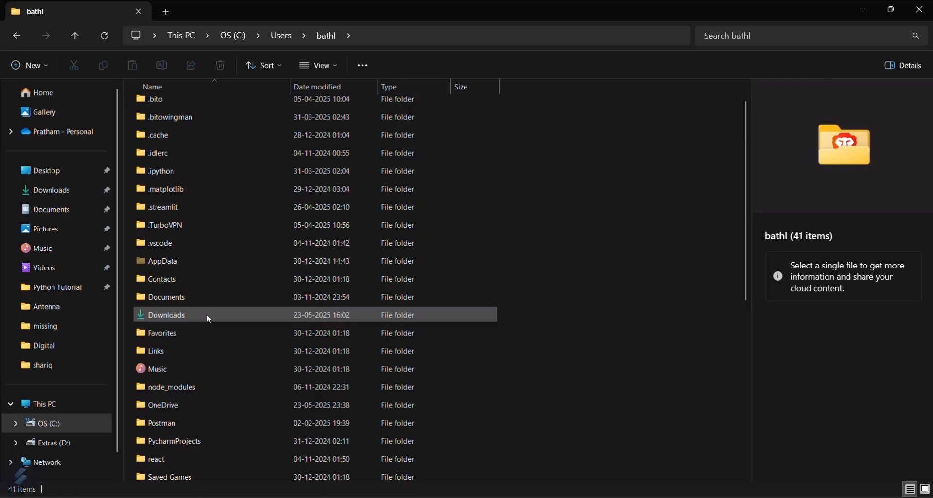
pyautogui.scroll(-3)
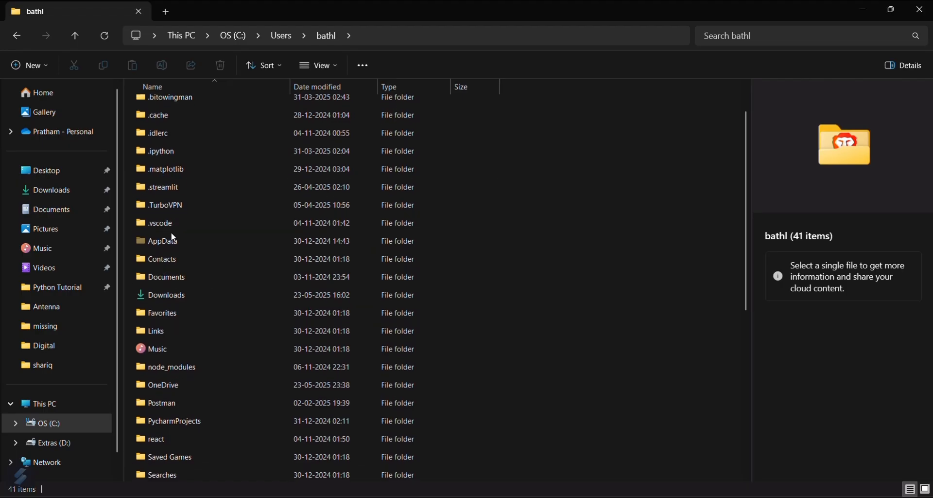
pyautogui.moveTo(173, 240)
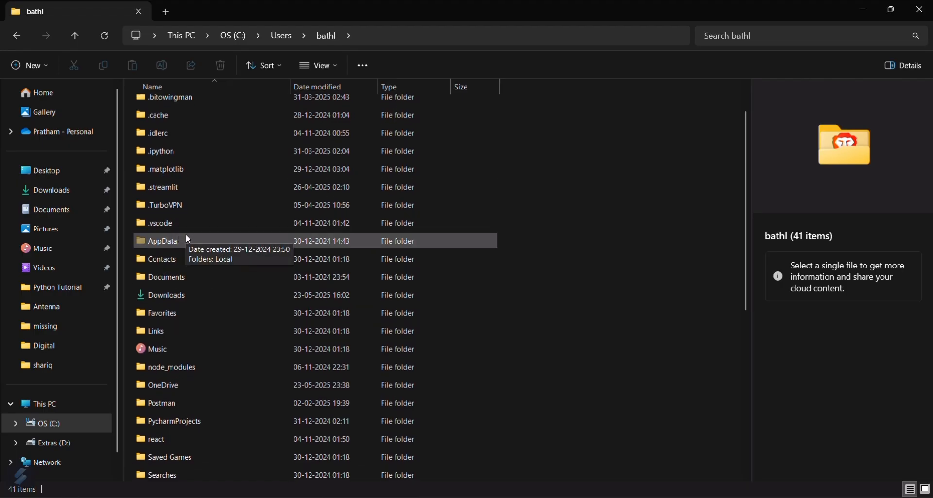
# Navigate AppData > Local > Programs > Python into the Python313 install folder.
pyautogui.doubleClick(162, 240)
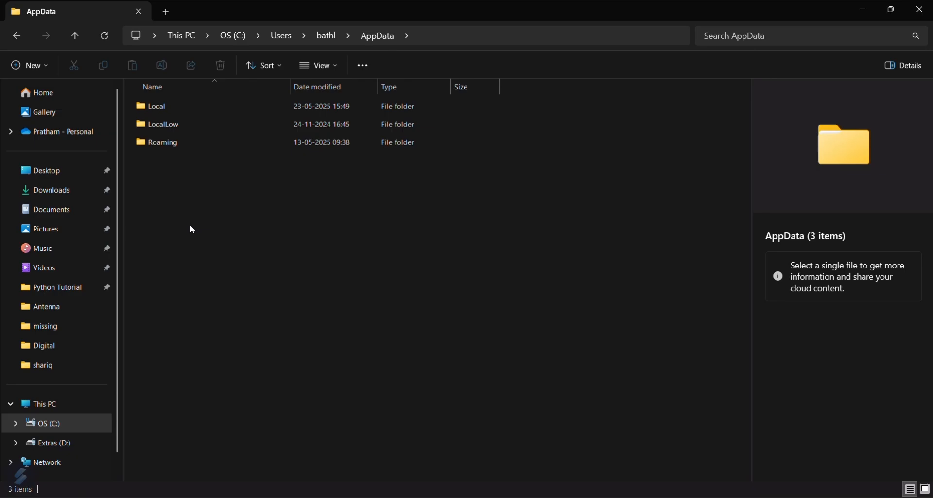
pyautogui.doubleClick(156, 106)
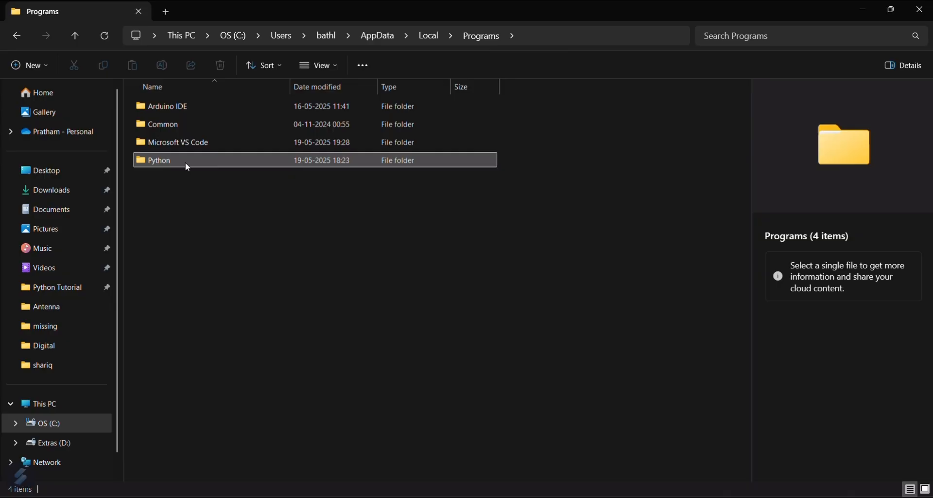
pyautogui.doubleClick(159, 160)
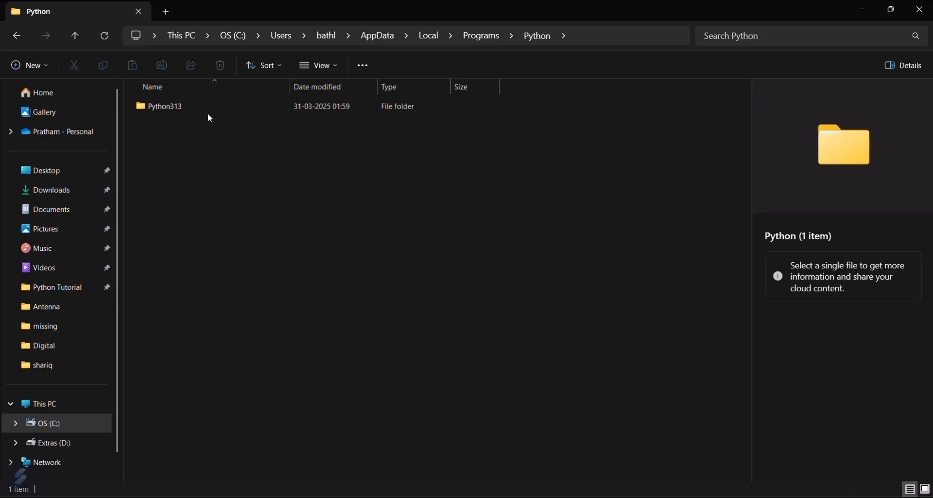
pyautogui.moveTo(168, 106)
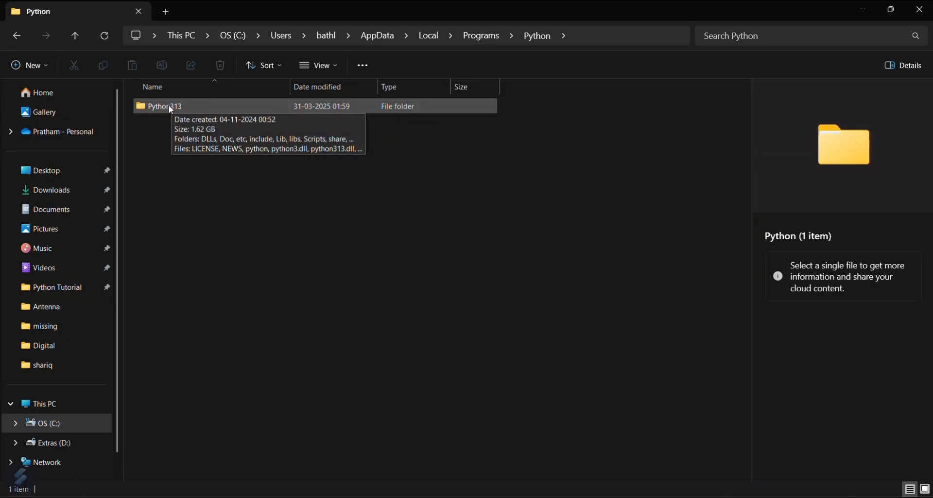
pyautogui.doubleClick(163, 106)
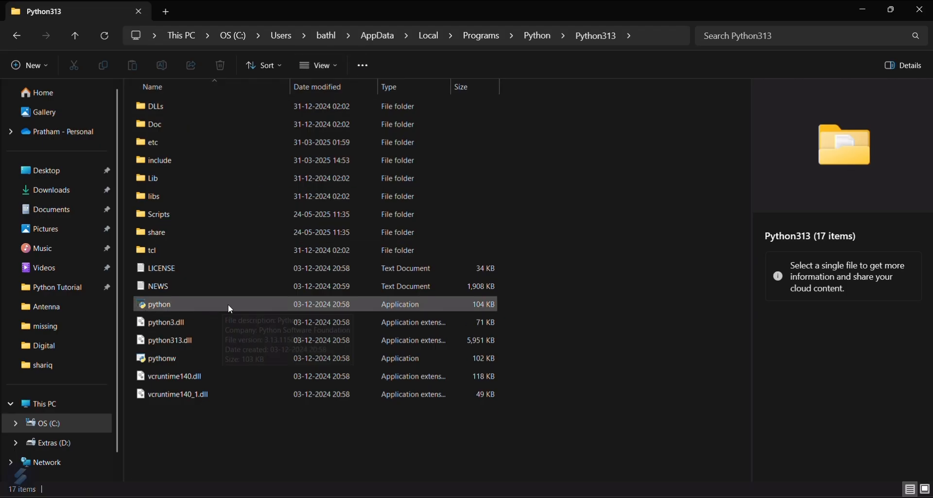
pyautogui.moveTo(160, 308)
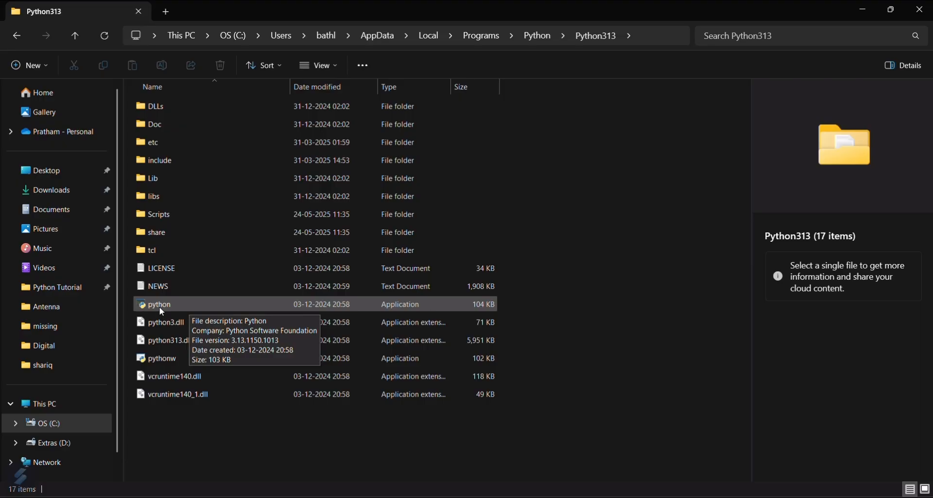
pyautogui.moveTo(199, 309)
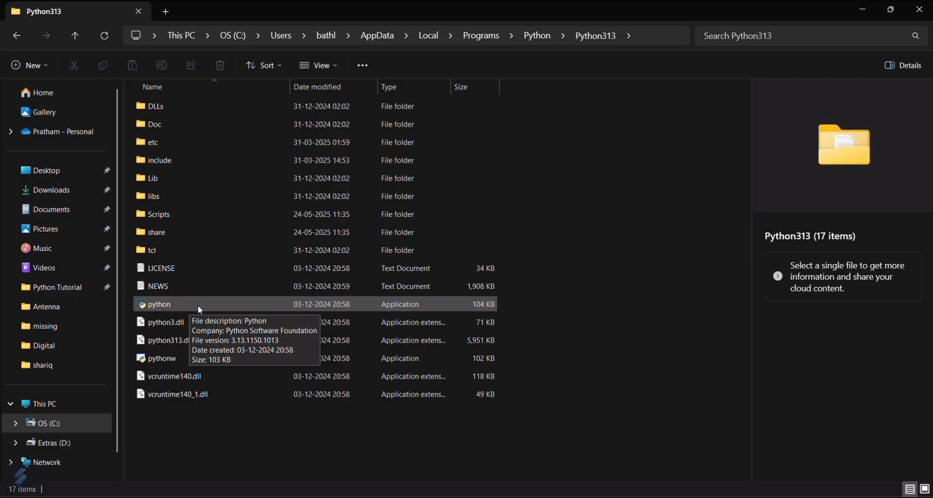
pyautogui.moveTo(206, 211)
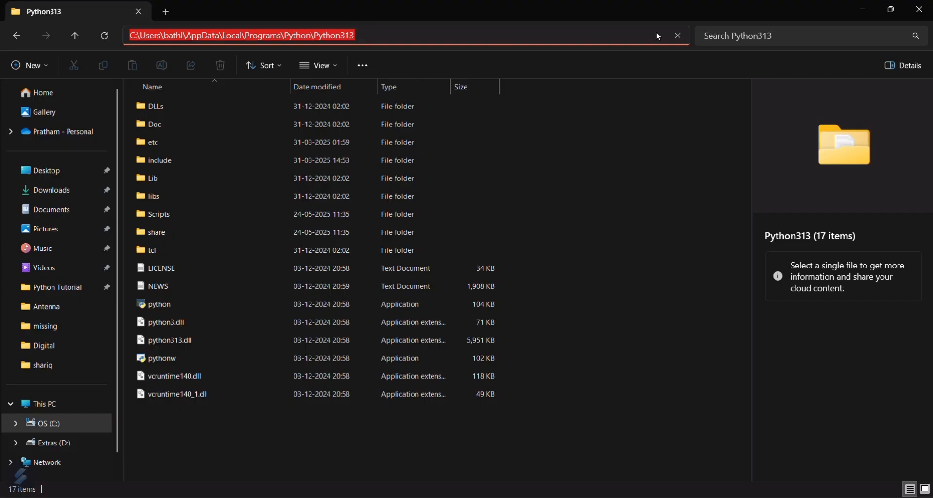
# Return the Python313 folder's address bar path to its normal breadcrumb view.
pyautogui.click(704, 134)
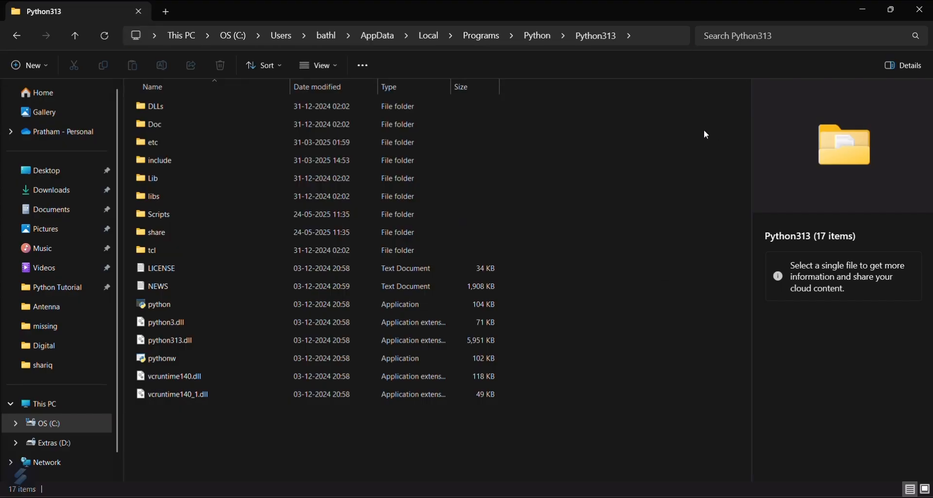
pyautogui.moveTo(647, 46)
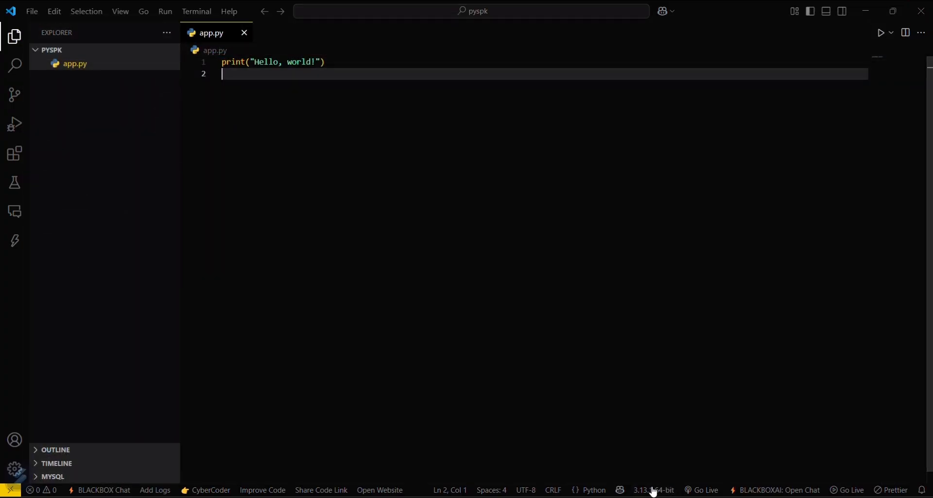
# Select the Python 3.13.1 64-bit interpreter from AppData's Python313 folder and confirm it.
pyautogui.click(653, 489)
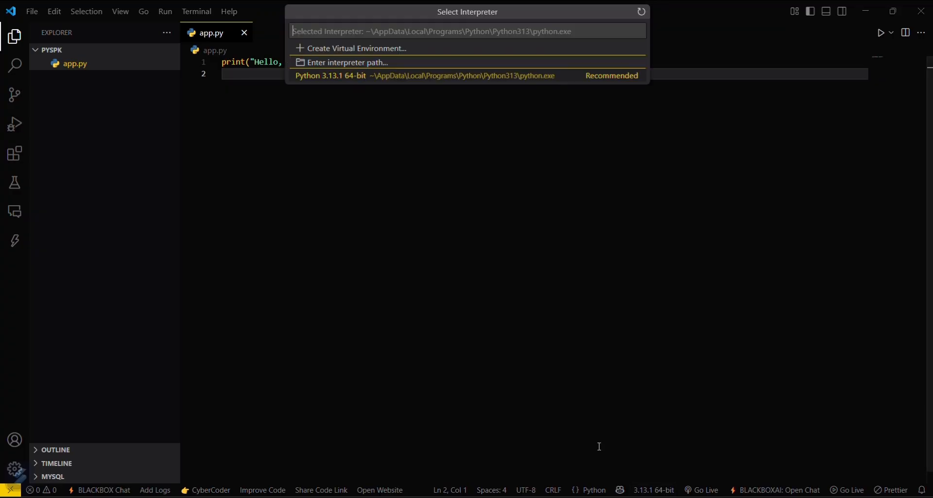
pyautogui.click(347, 63)
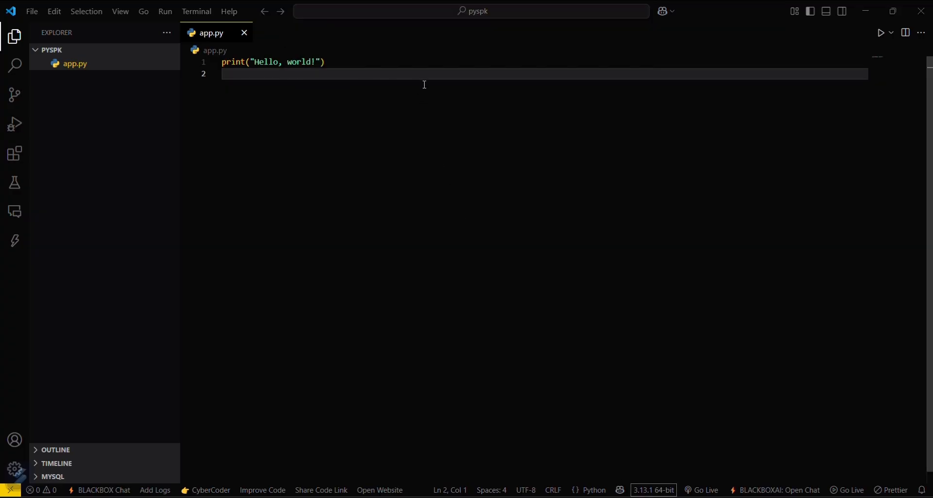
pyautogui.moveTo(653, 489)
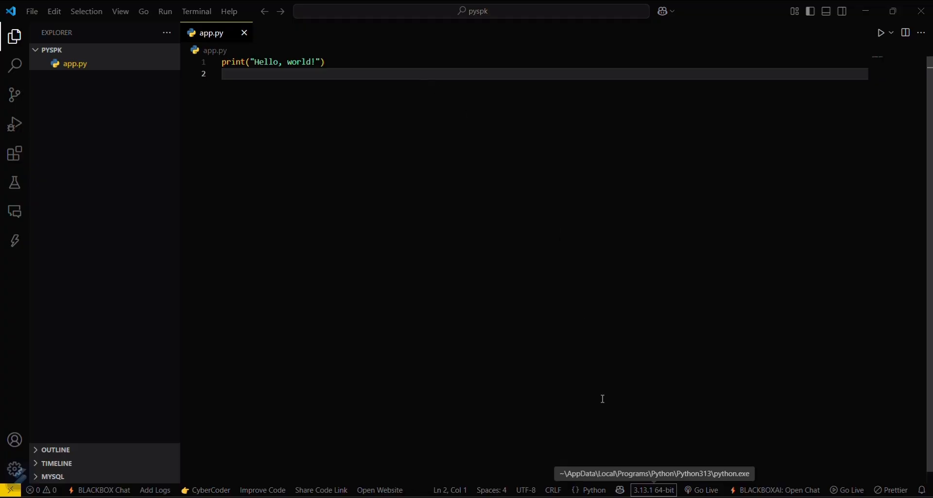
pyautogui.click(652, 489)
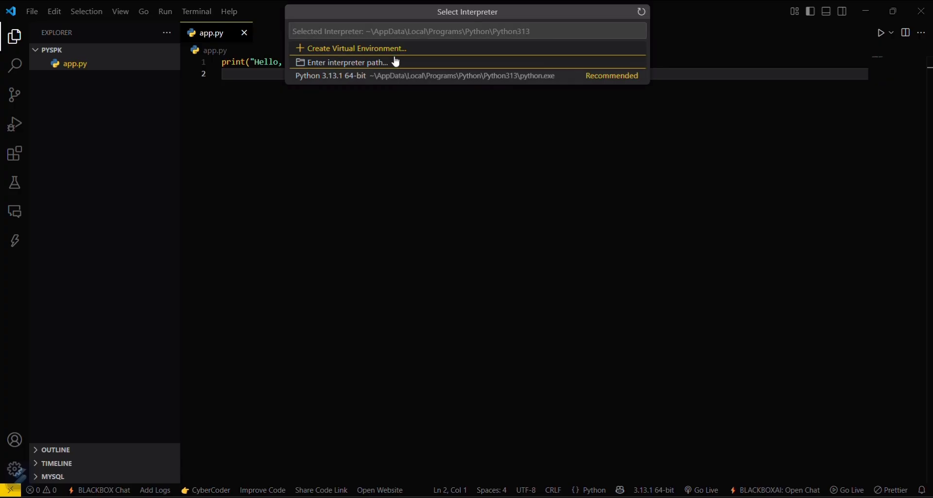
pyautogui.click(346, 62)
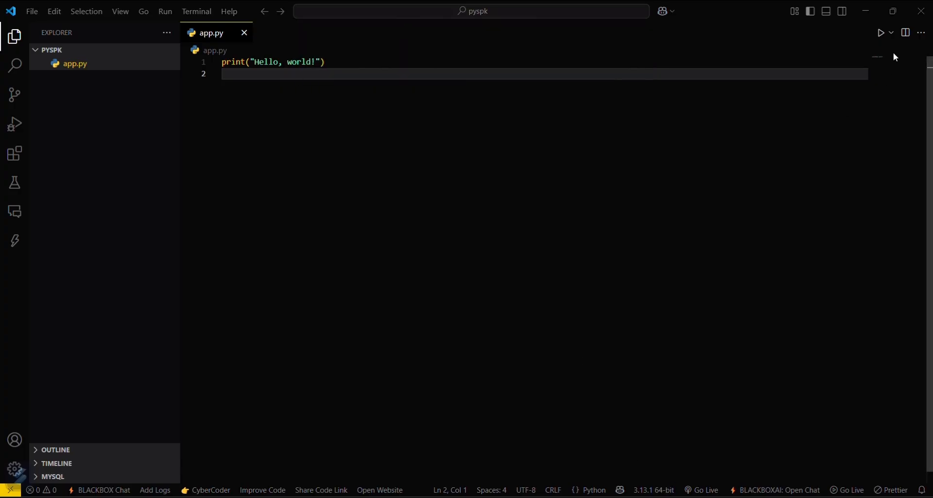
# Run app.py with Run Python File in Dedicated Terminal, printing Hello, world!
pyautogui.click(892, 33)
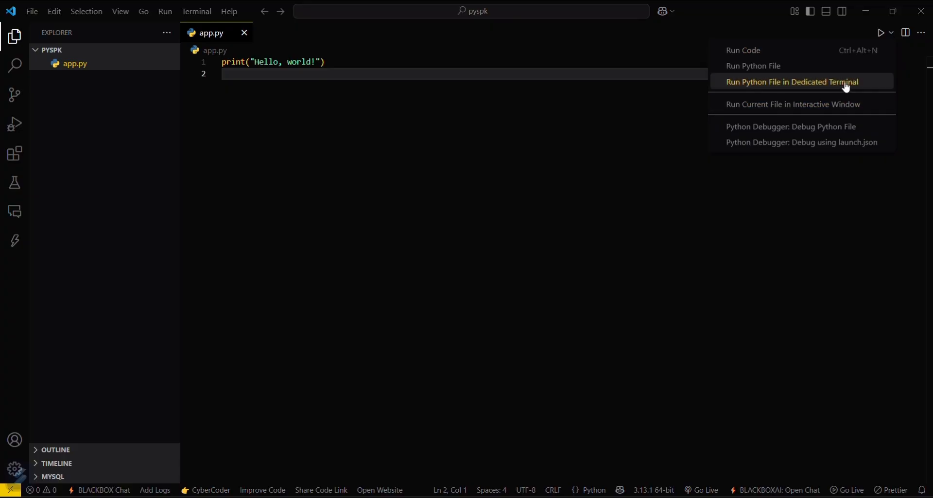
pyautogui.click(792, 82)
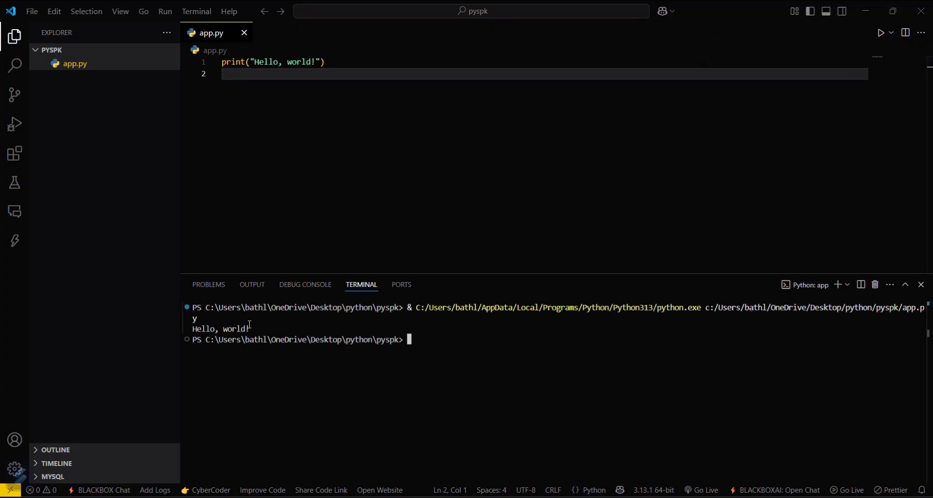
pyautogui.moveTo(476, 430)
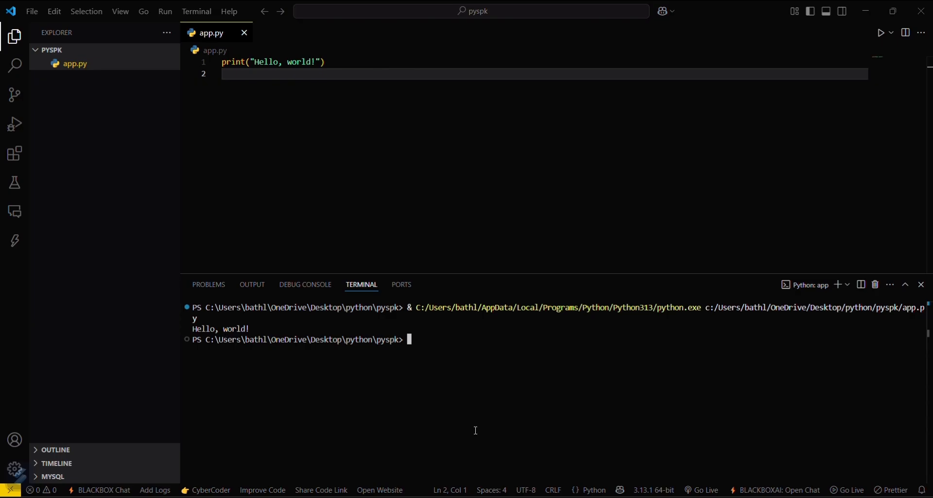
pyautogui.moveTo(661, 493)
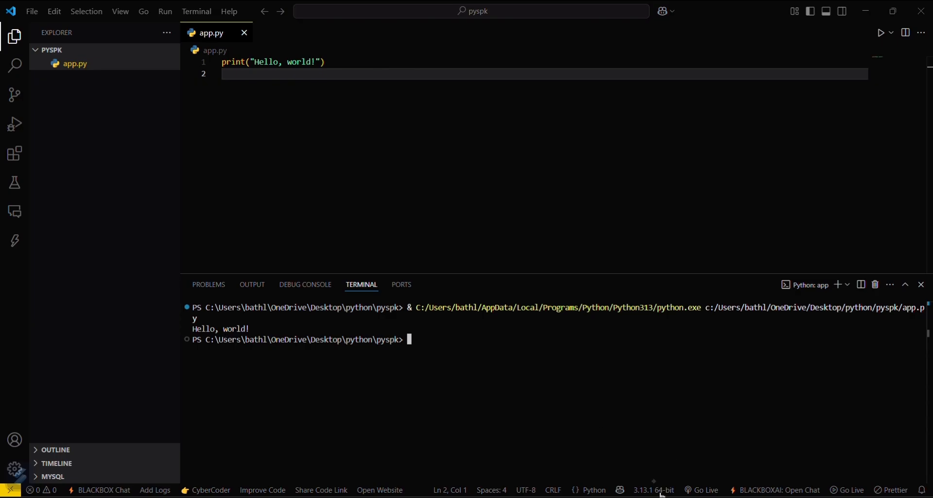
pyautogui.click(654, 489)
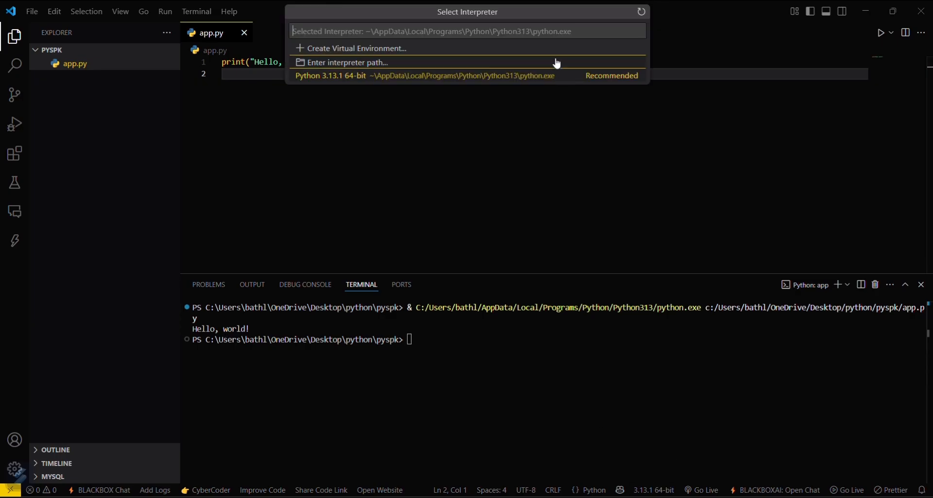
pyautogui.click(346, 62)
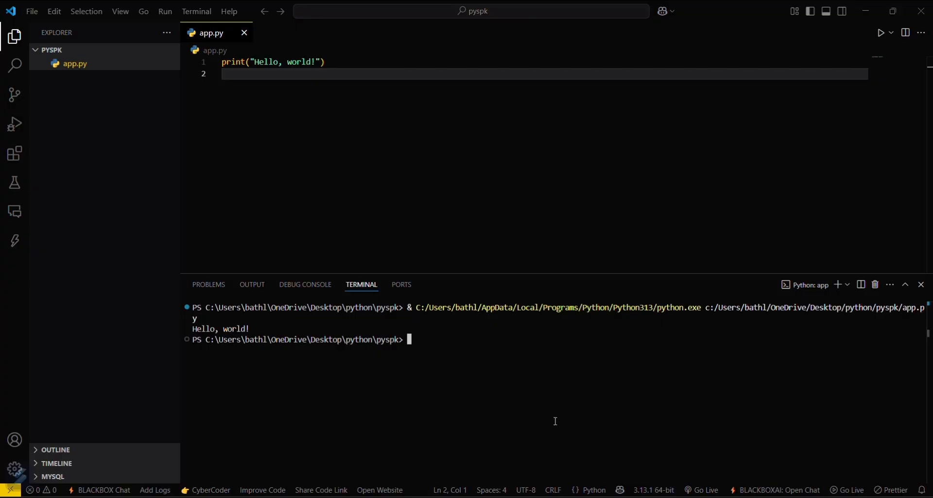
pyautogui.moveTo(574, 417)
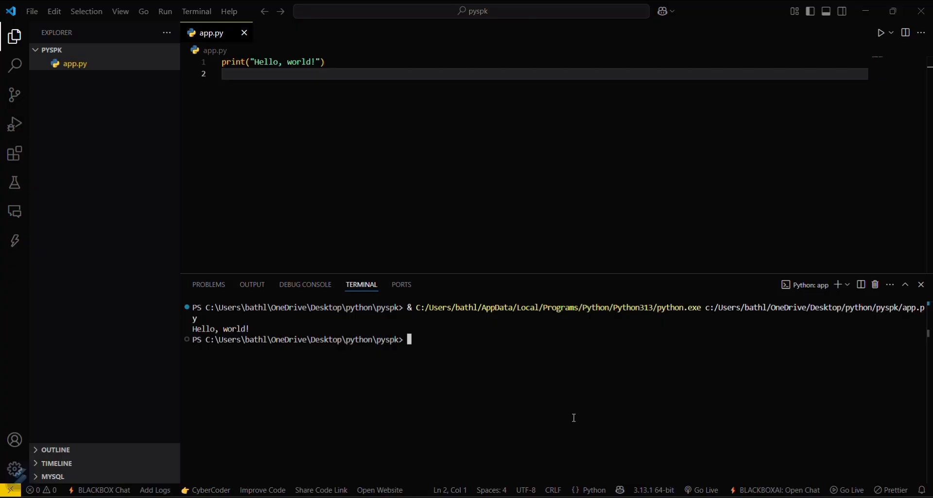
pyautogui.moveTo(568, 411)
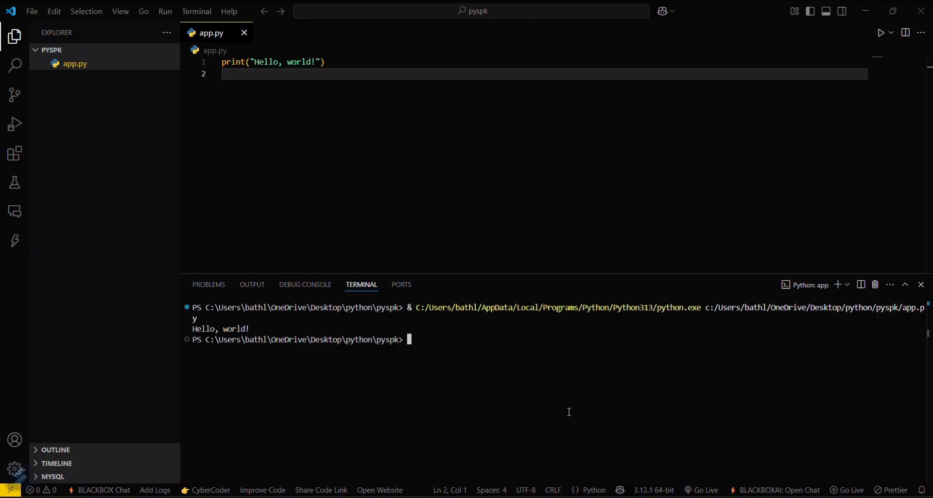
pyautogui.moveTo(537, 400)
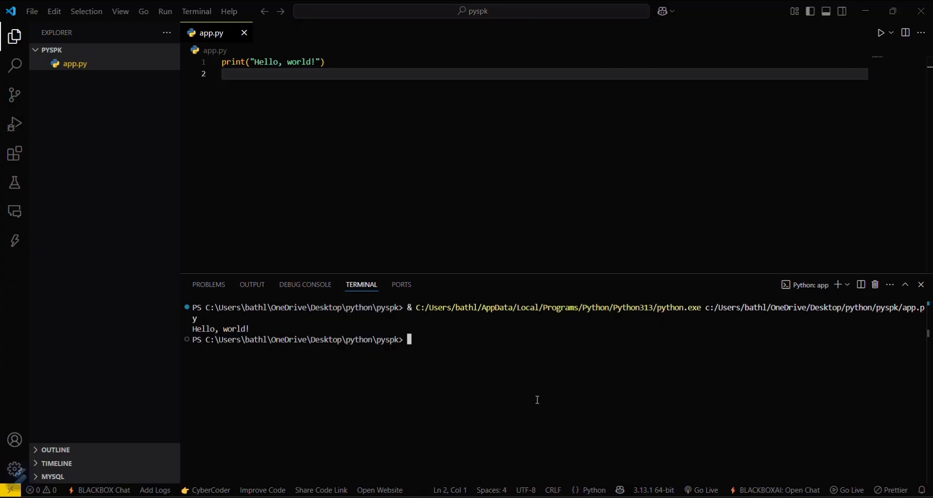